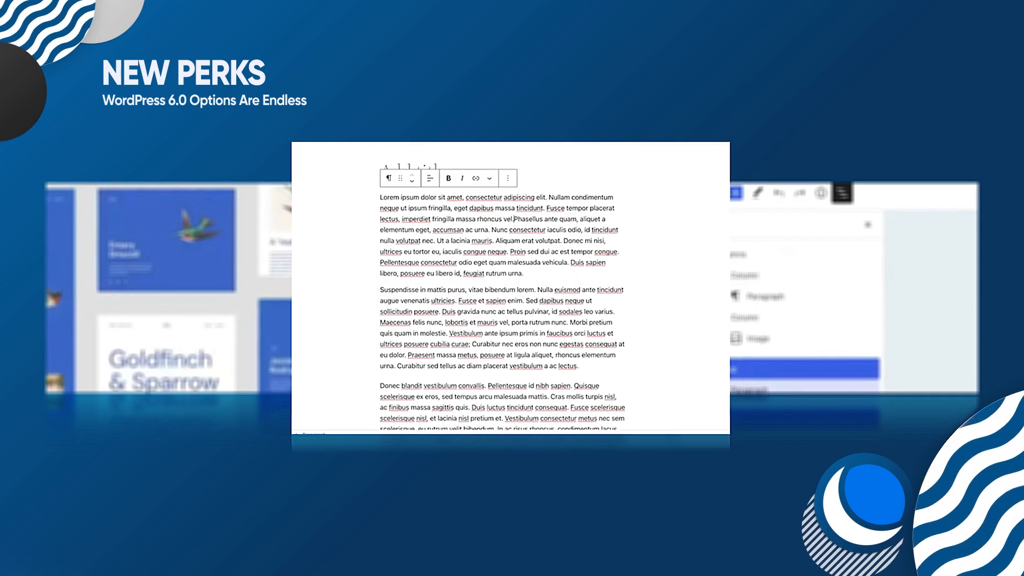
# Advance to the List View slide outlining Group, Paragraph and Image blocks.
pyautogui.click(542, 156)
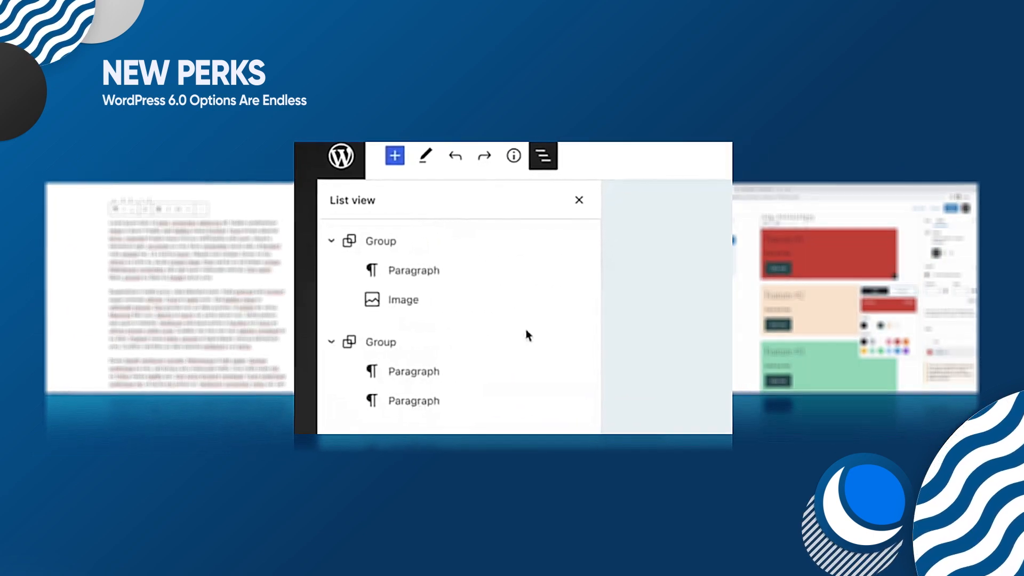